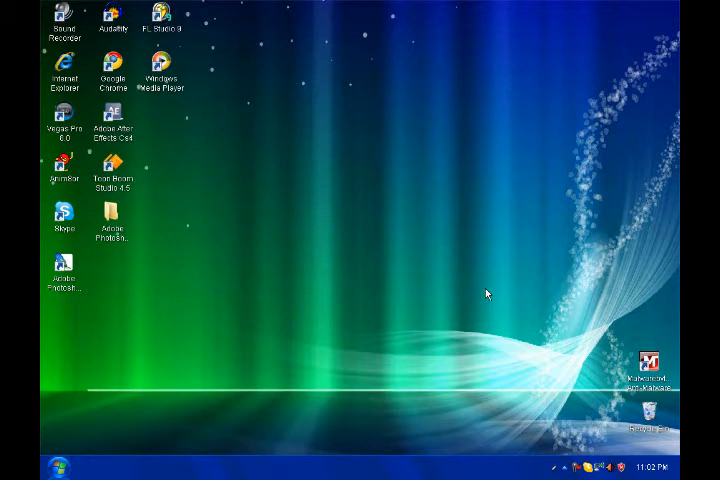
{"action": "mouse_move", "coordinate": [251, 303]}
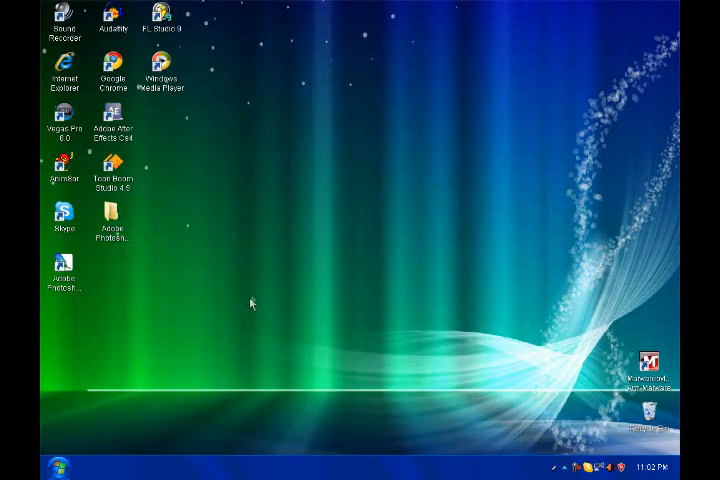
Step: Clear the desktop icon selection, then launch HyperCam 2 from Start > All Programs
{"action": "left_click_drag", "start_coordinate": [250, 305], "coordinate": [185, 310]}
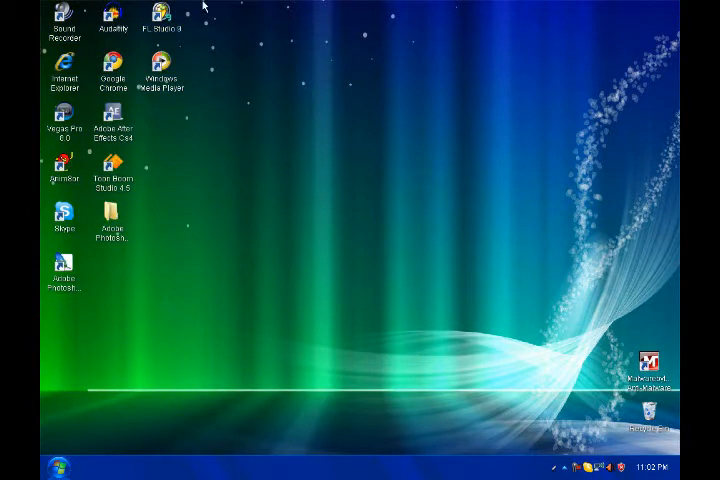
{"action": "mouse_move", "coordinate": [152, 301]}
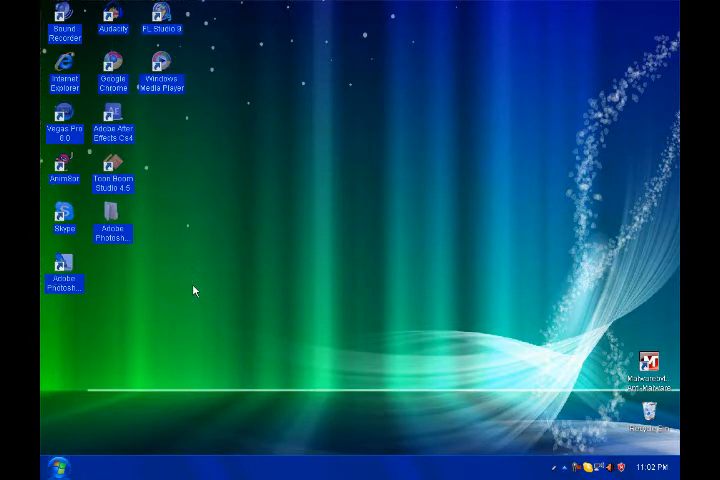
{"action": "mouse_move", "coordinate": [225, 310]}
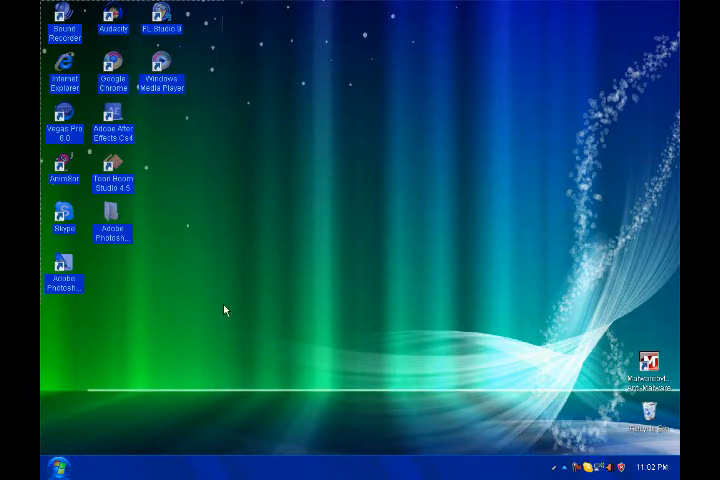
{"action": "left_click", "coordinate": [224, 309]}
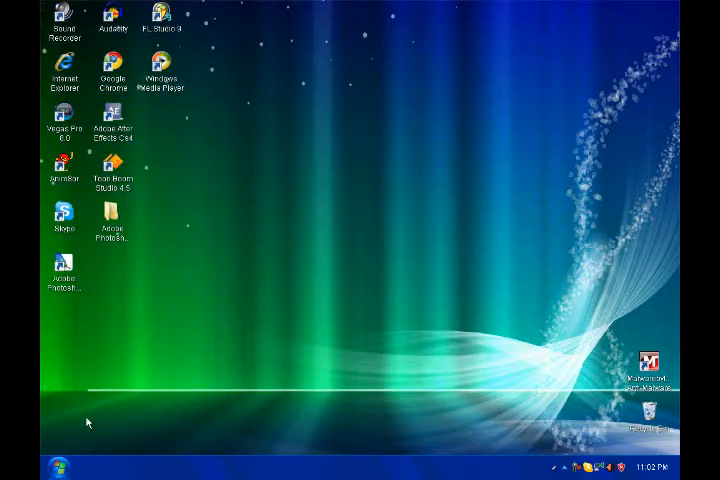
{"action": "left_click", "coordinate": [56, 467]}
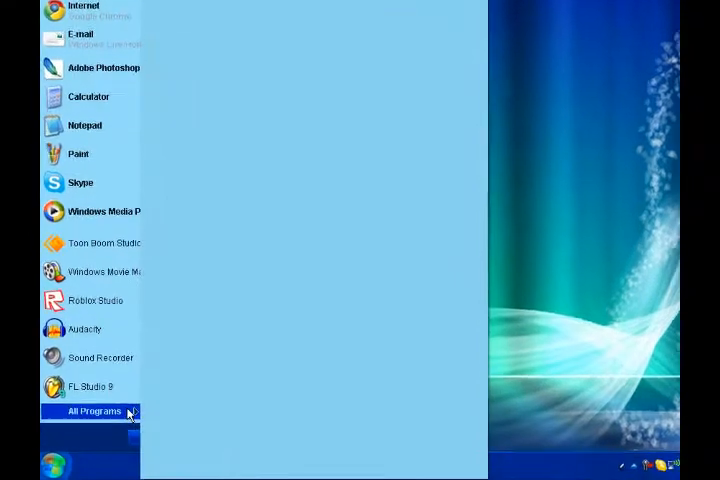
{"action": "left_click", "coordinate": [95, 411]}
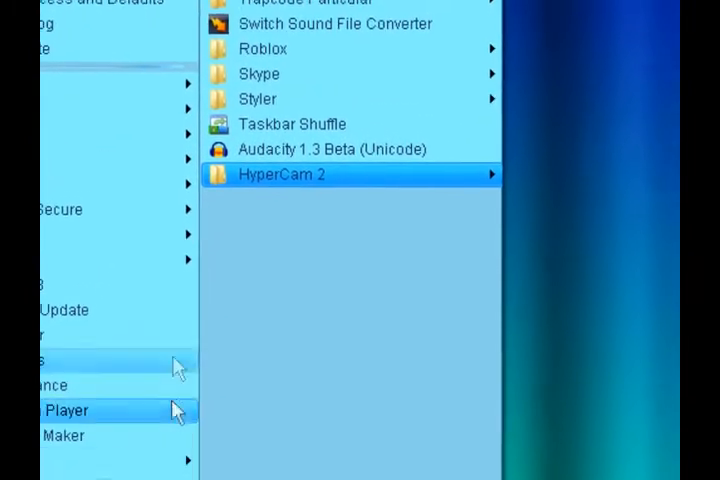
{"action": "mouse_move", "coordinate": [207, 131]}
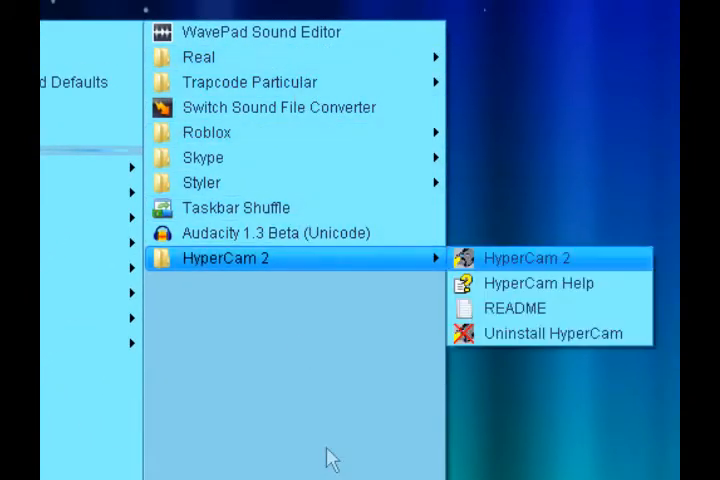
{"action": "mouse_move", "coordinate": [538, 283]}
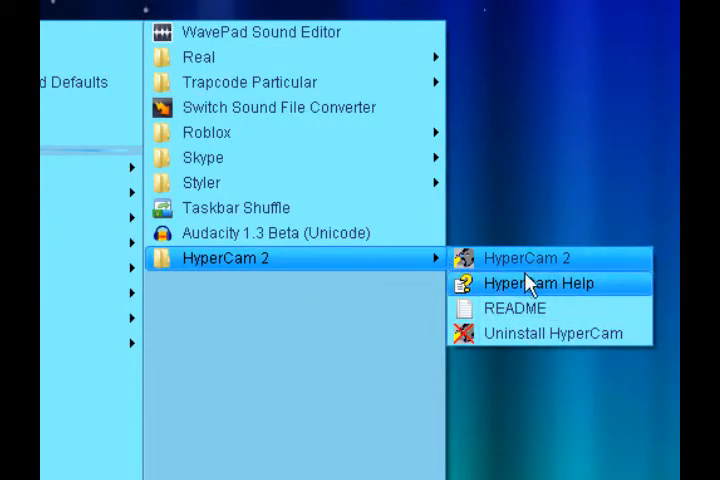
{"action": "mouse_move", "coordinate": [525, 258]}
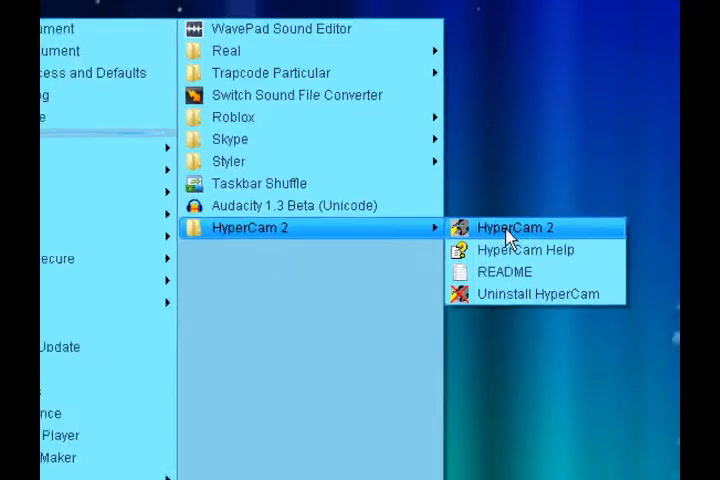
{"action": "left_click", "coordinate": [508, 228]}
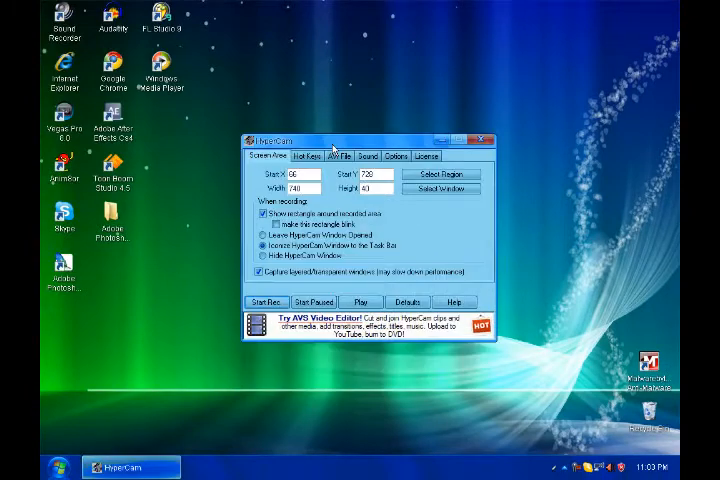
{"action": "mouse_move", "coordinate": [545, 270]}
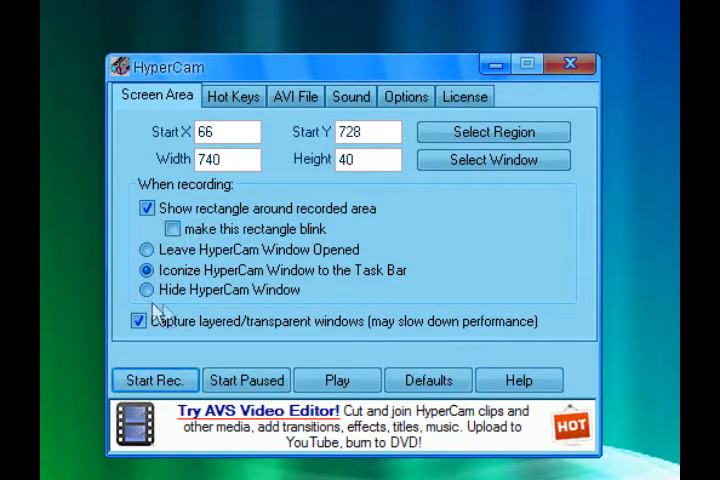
{"action": "mouse_move", "coordinate": [230, 310]}
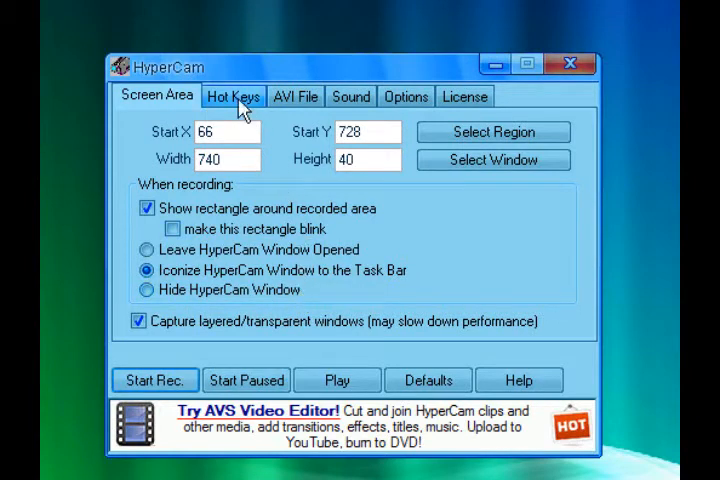
Step: Look over the Hot Keys settings, then show the AVI File output settings
{"action": "left_click", "coordinate": [233, 96]}
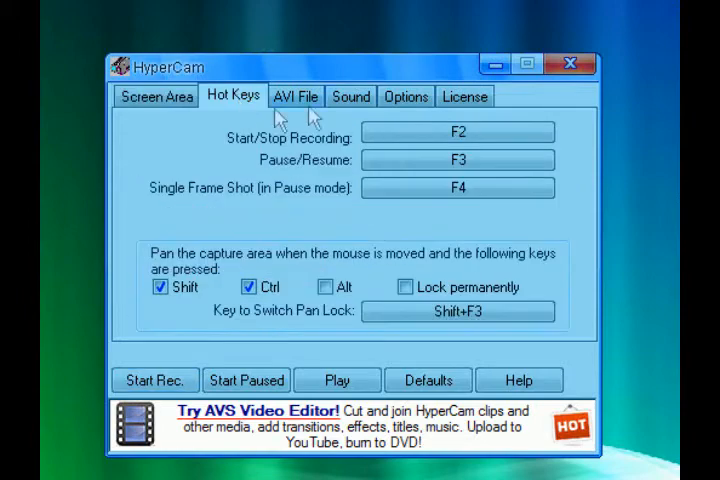
{"action": "left_click", "coordinate": [295, 96]}
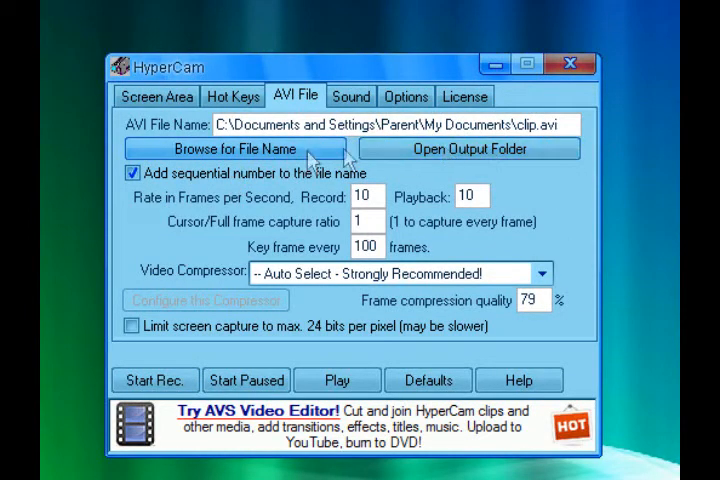
Step: Point the recording output location to My Videos, then view the Sound settings
{"action": "left_click", "coordinate": [236, 148]}
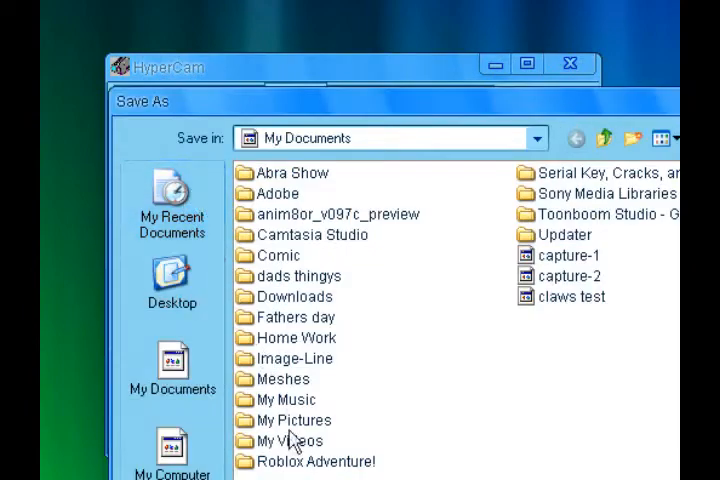
{"action": "double_click", "coordinate": [292, 440]}
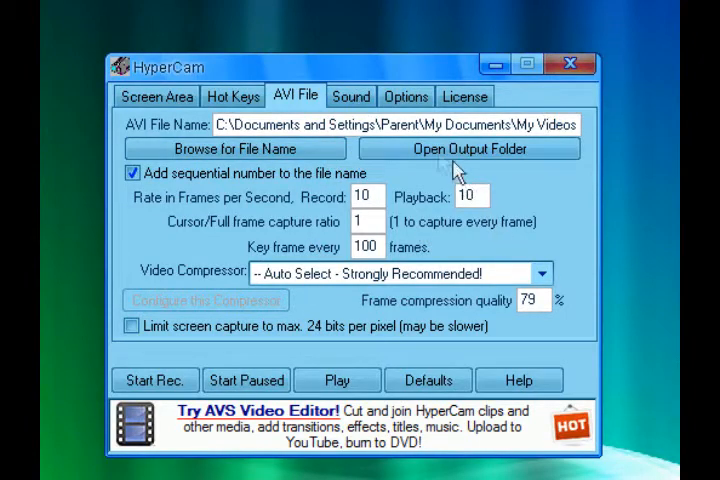
{"action": "left_click", "coordinate": [351, 96]}
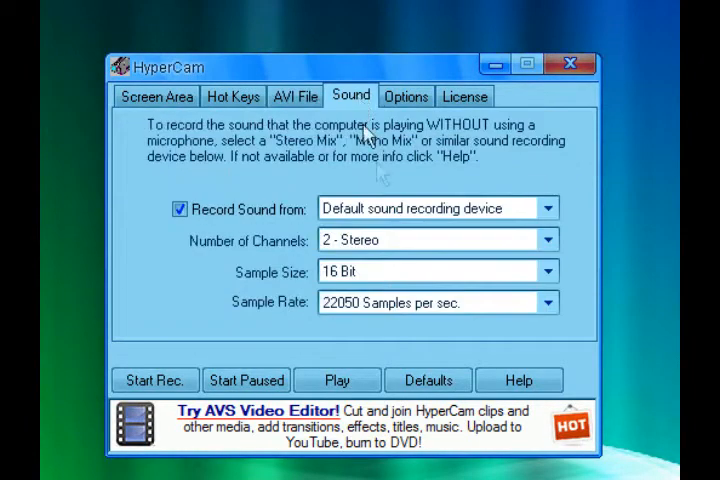
Step: View the Options and License pages, then return to the AVI File settings
{"action": "left_click", "coordinate": [546, 208]}
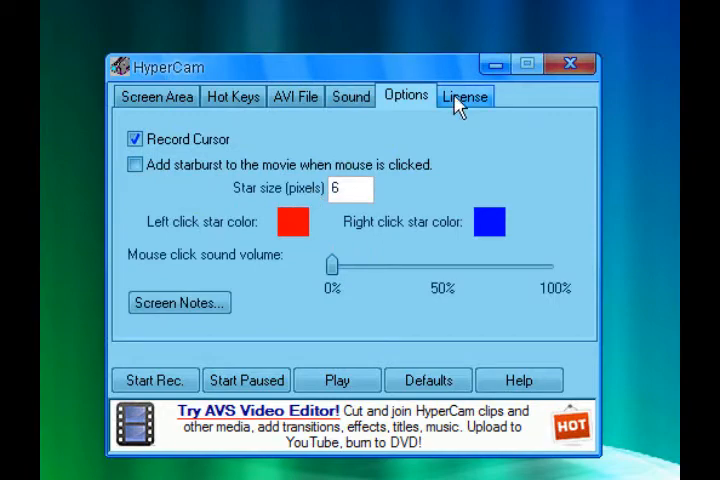
{"action": "left_click", "coordinate": [464, 95]}
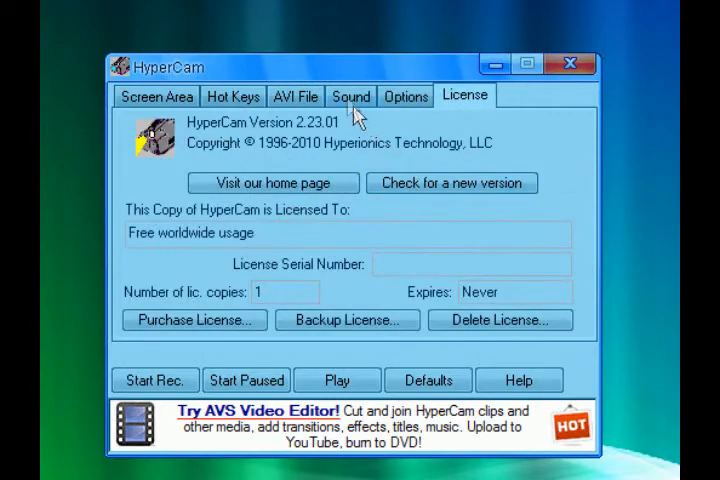
{"action": "left_click", "coordinate": [295, 96]}
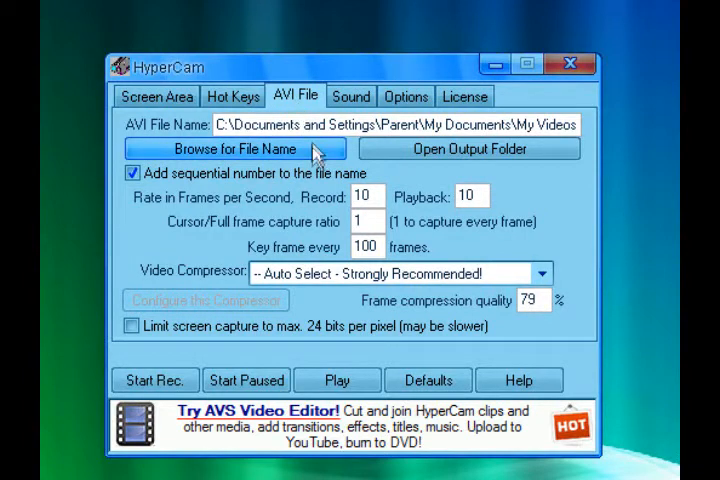
{"action": "mouse_move", "coordinate": [325, 310]}
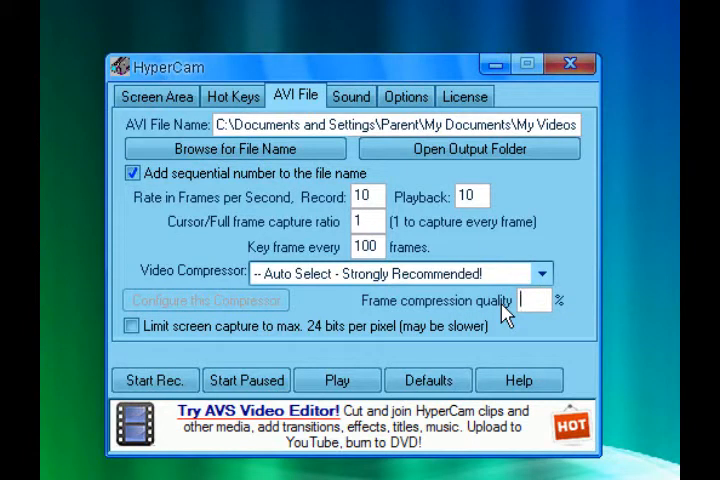
{"action": "type", "text": "83"}
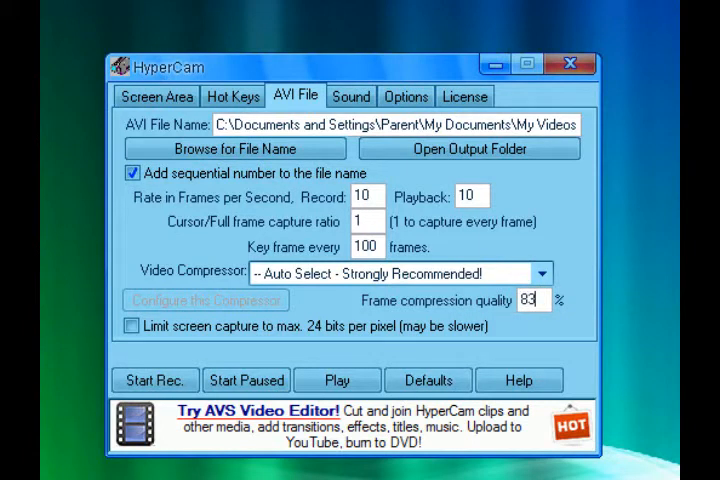
{"action": "mouse_move", "coordinate": [245, 295]}
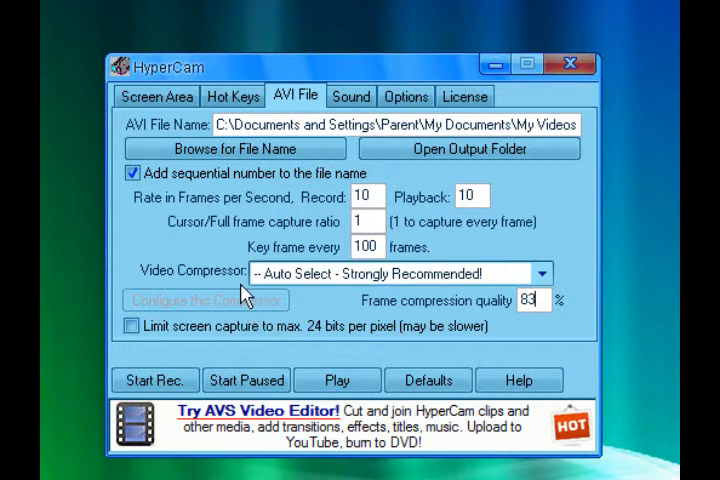
{"action": "left_click", "coordinate": [541, 273]}
{"action": "type", "text": "79"}
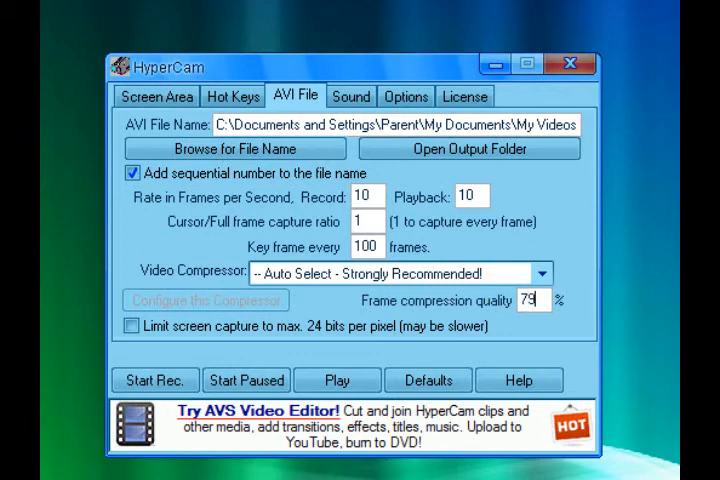
{"action": "left_click", "coordinate": [156, 96]}
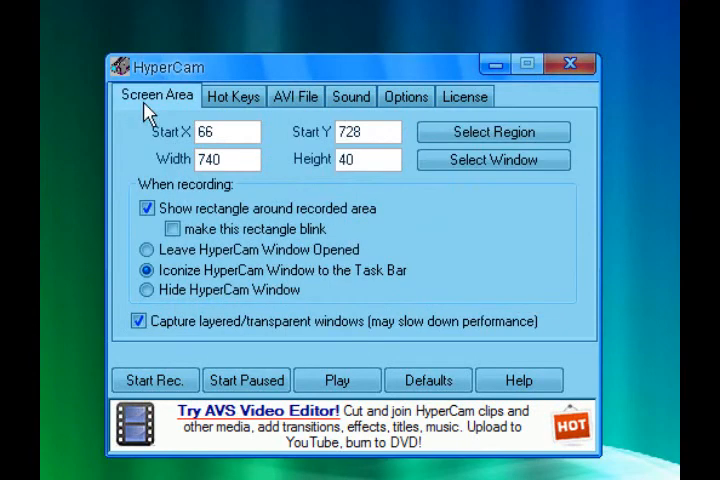
{"action": "left_click", "coordinate": [295, 96]}
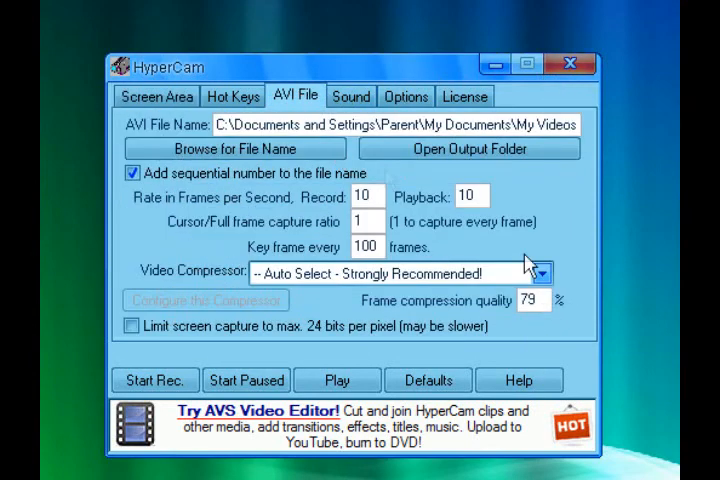
{"action": "mouse_move", "coordinate": [565, 90]}
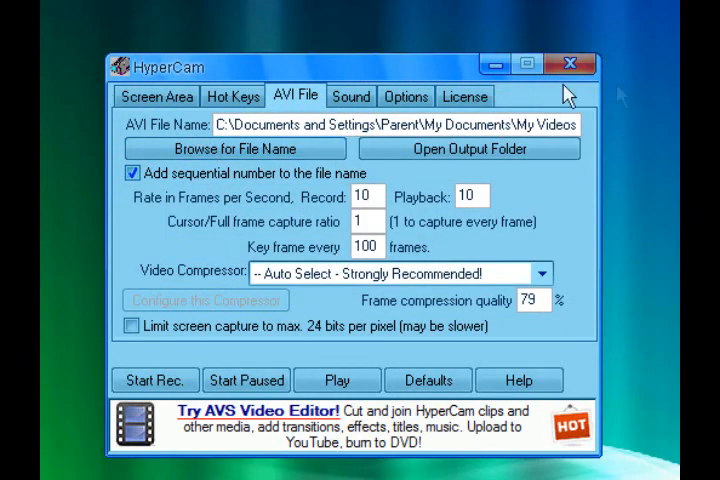